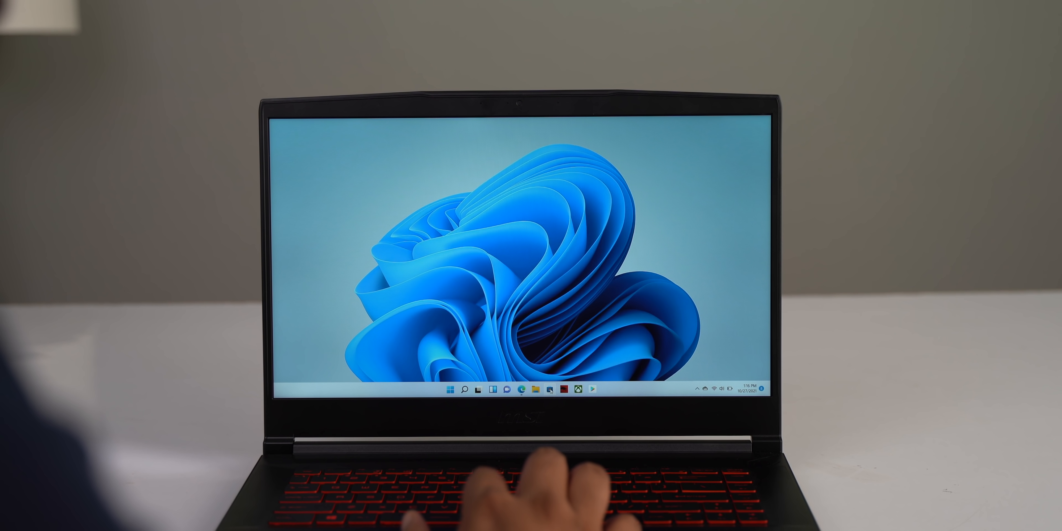
Get Kindle for Android via the Amazon Appstore Preview listing in the Microsoft Store.
click(534, 390)
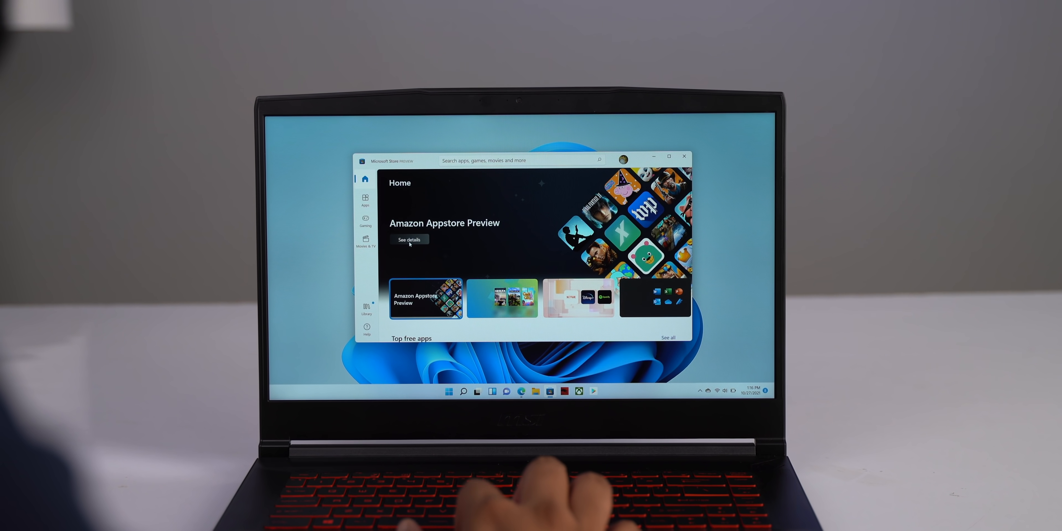
click(409, 239)
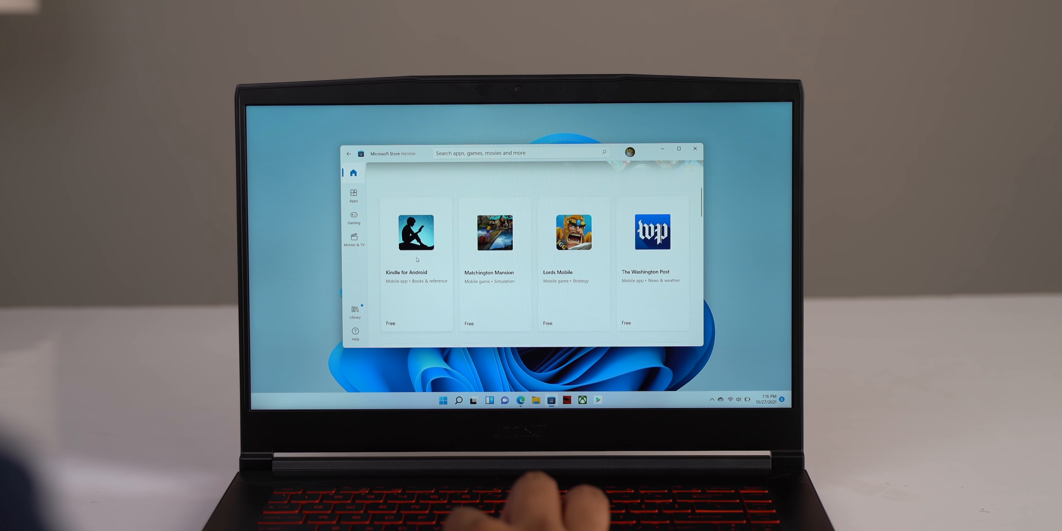
click(416, 233)
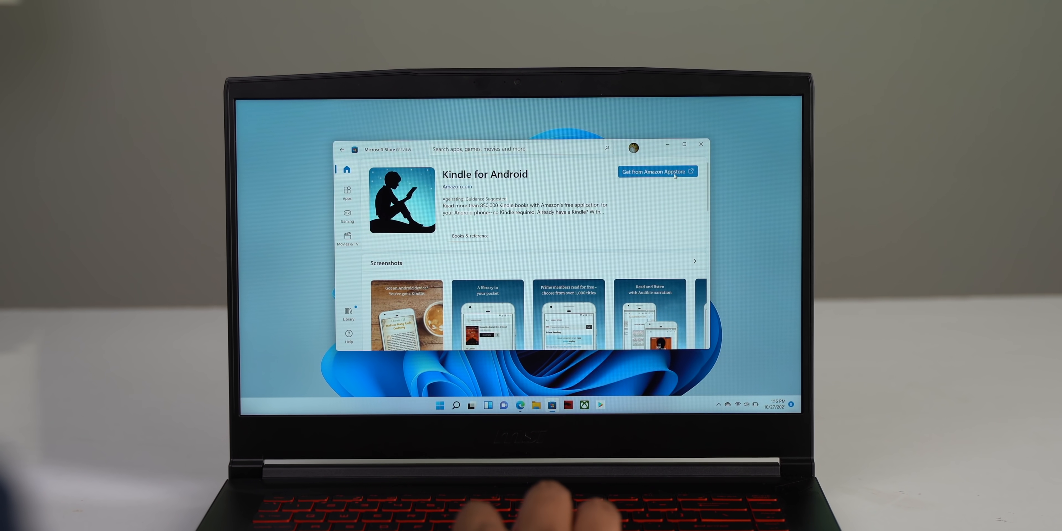
click(655, 170)
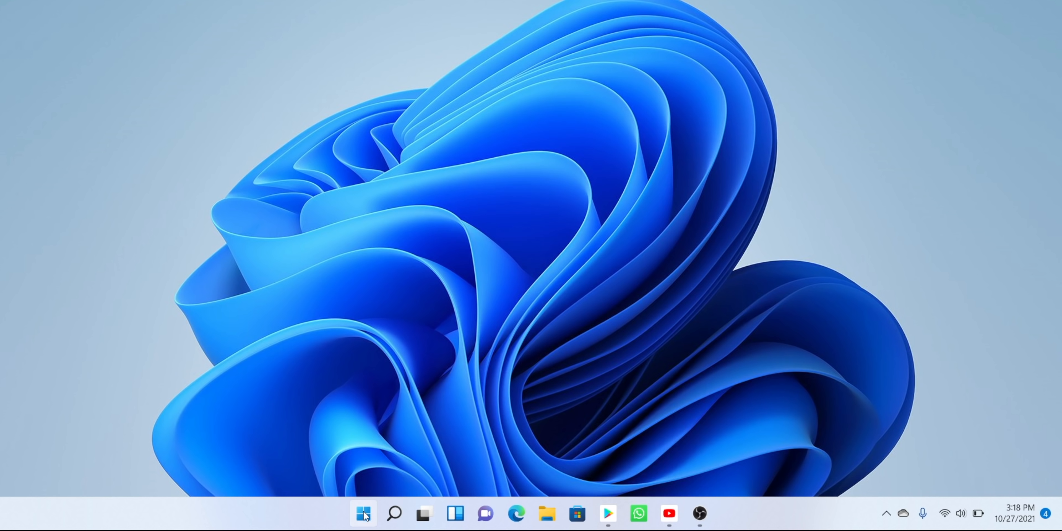
Browse the Start menu's full Recommended list, then search 'play store' and launch Google Play Store.
click(363, 514)
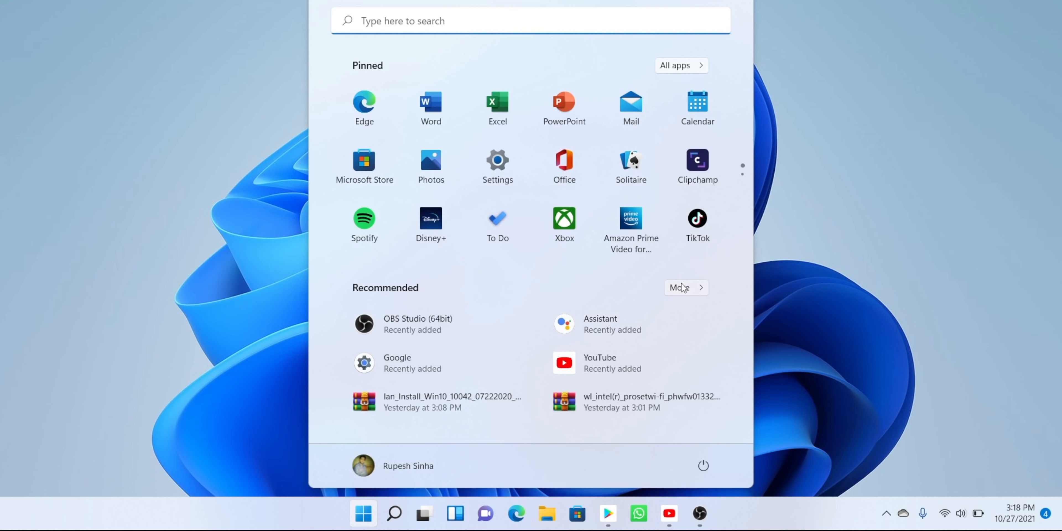
click(682, 287)
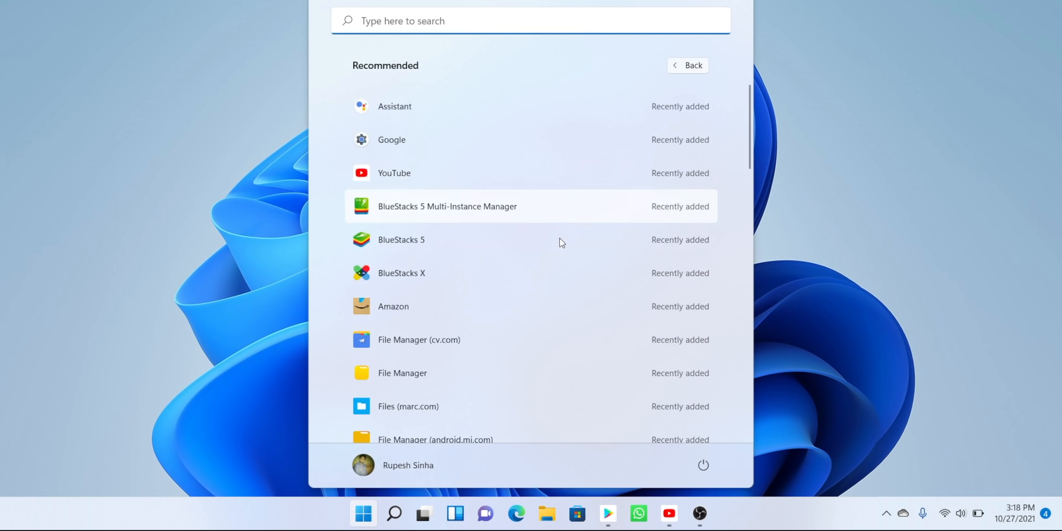
scroll(down, 3)
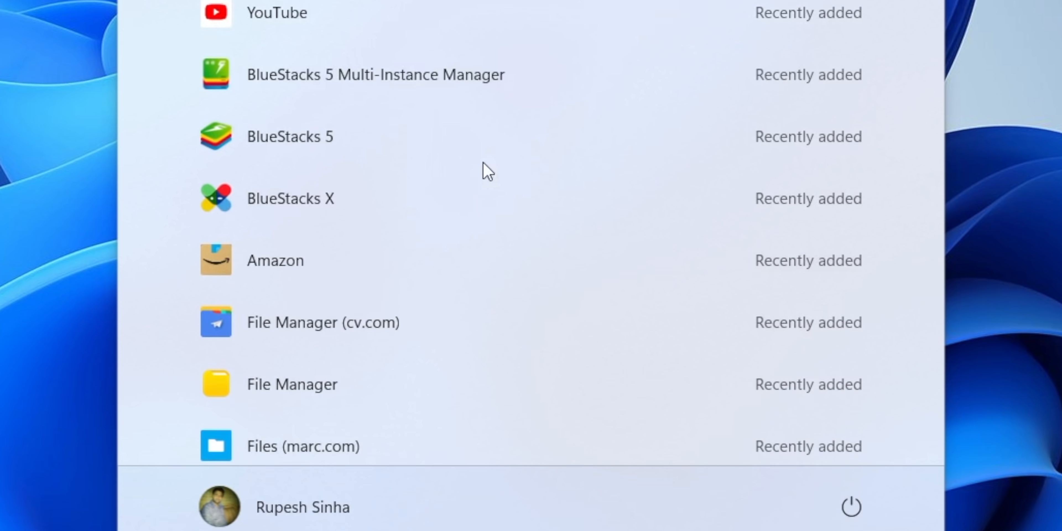
scroll(down, 3)
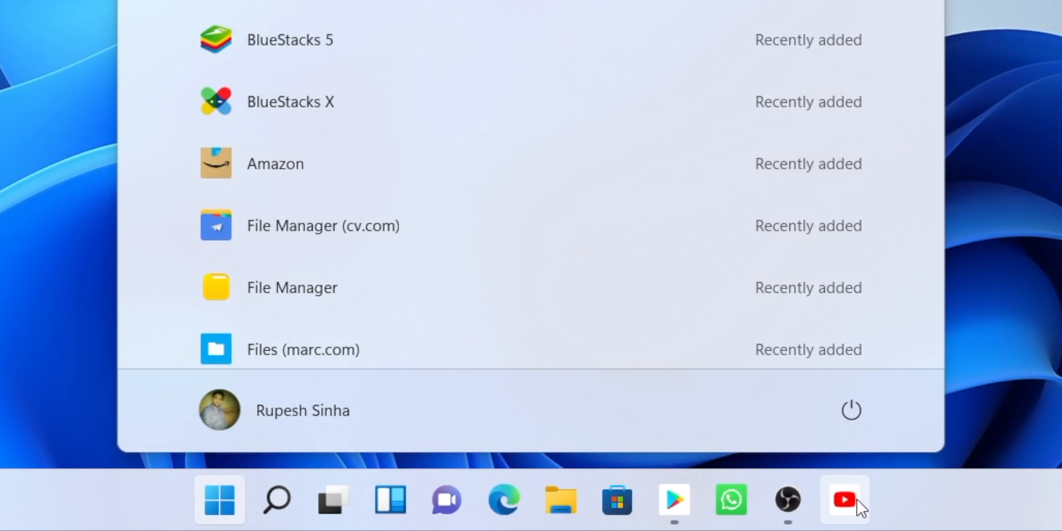
text(play store)
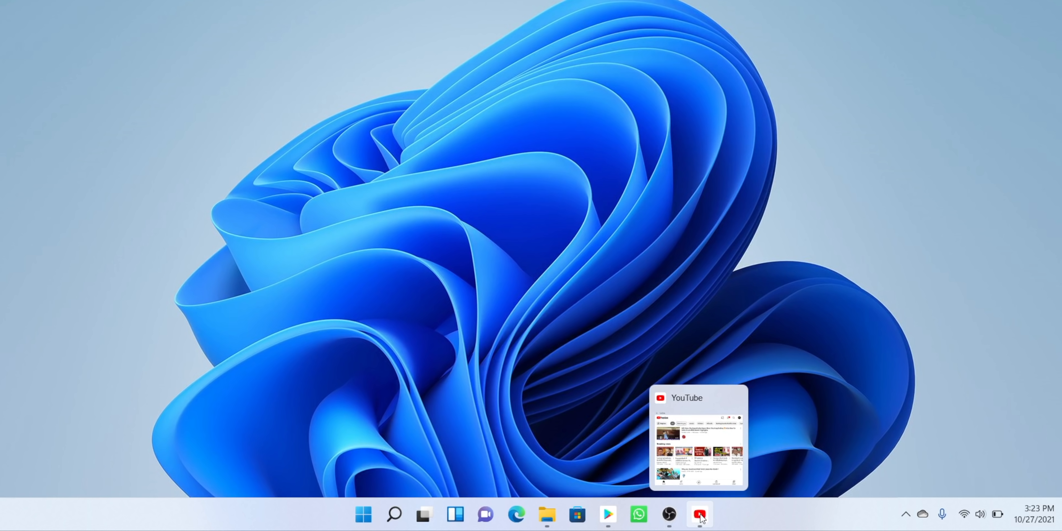
click(699, 515)
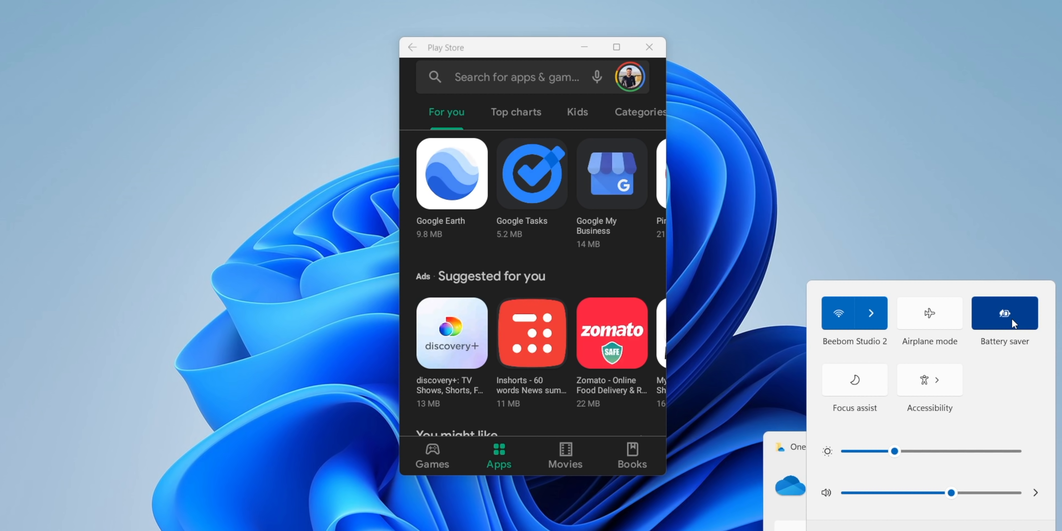
Browse the Play Store home, then switch through the Games and Movies & TV sections.
click(1004, 313)
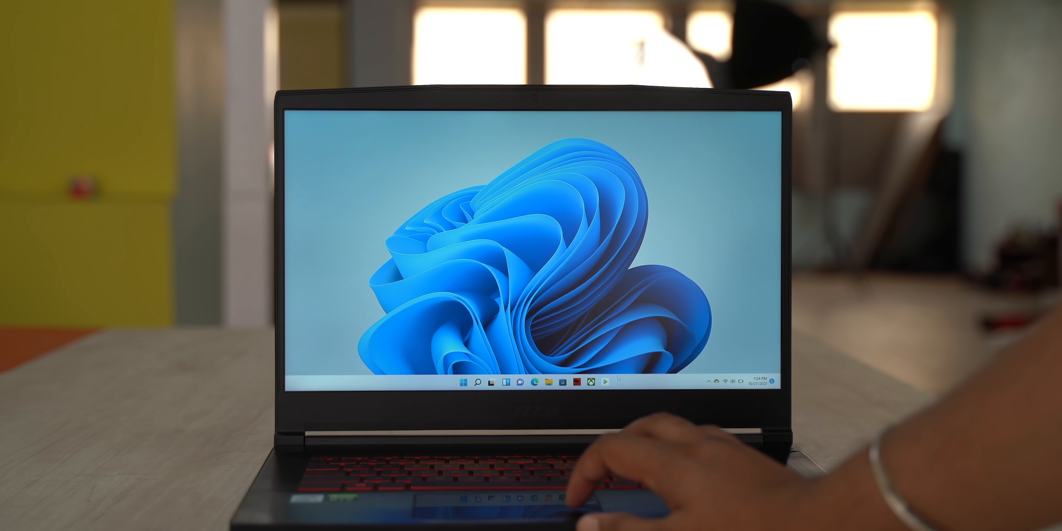
click(607, 385)
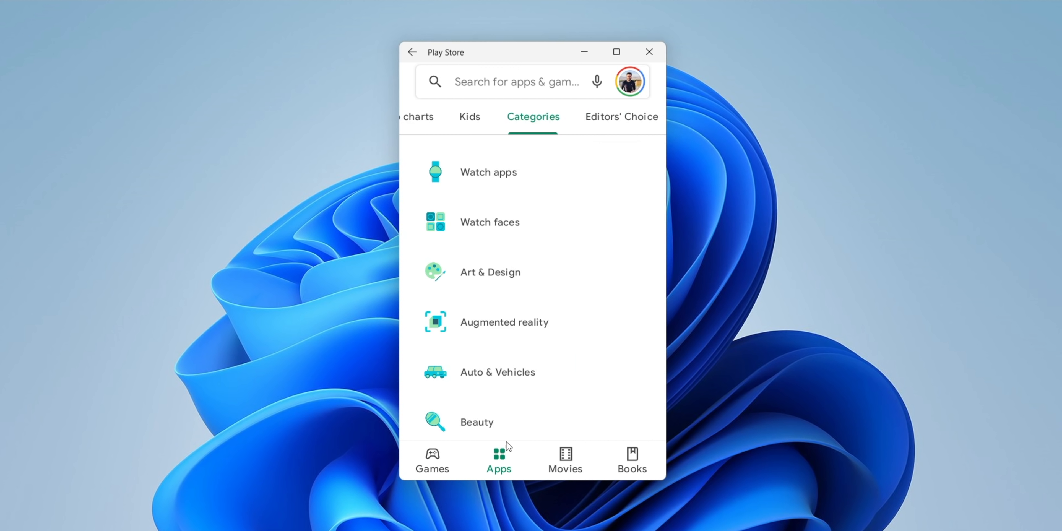
click(432, 461)
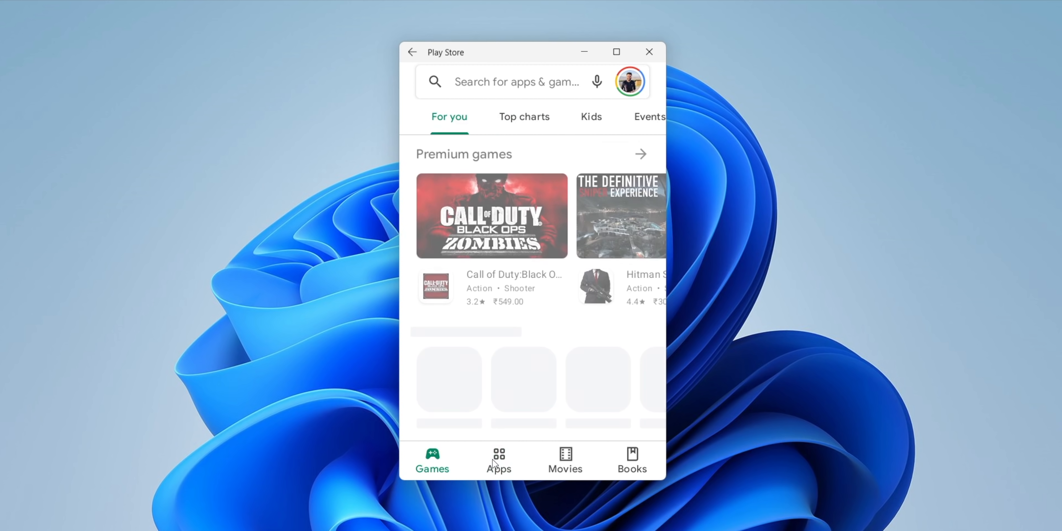
click(565, 461)
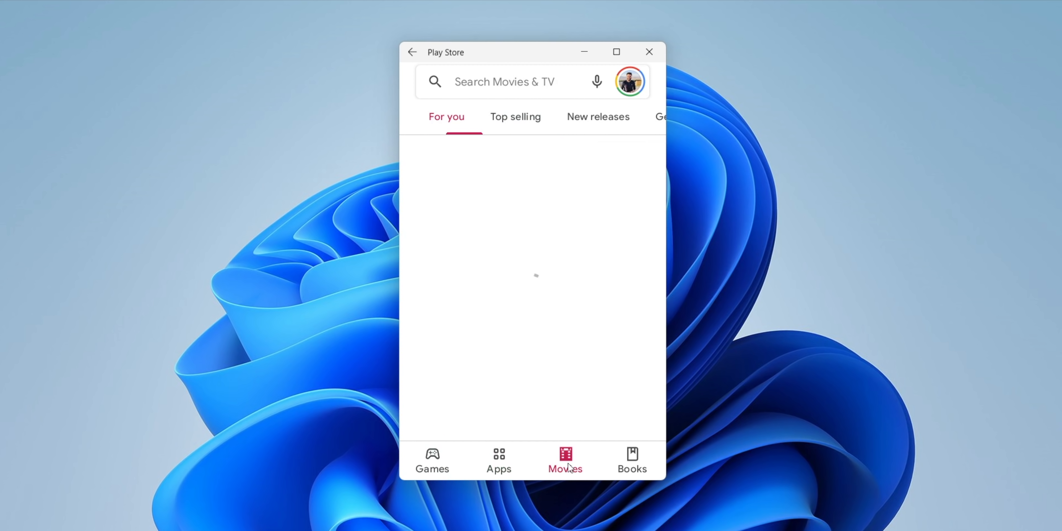
Search for whatsapp from history and bring up the WhatsApp Messenger listing.
click(629, 81)
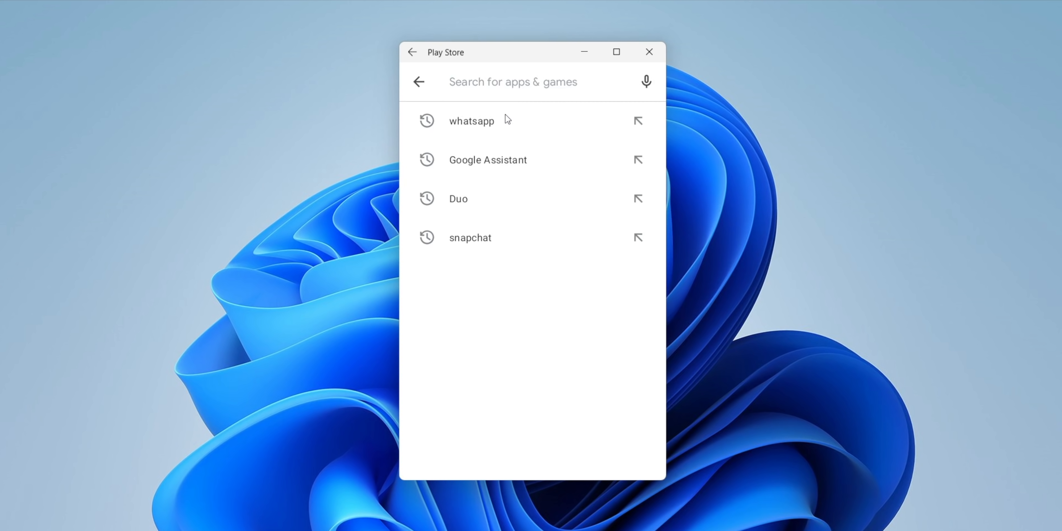
click(471, 121)
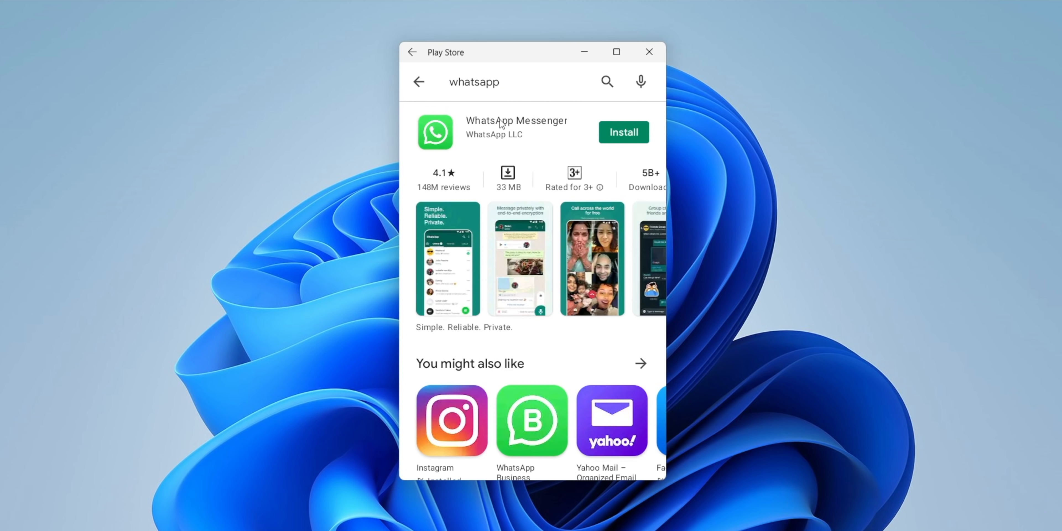
click(622, 132)
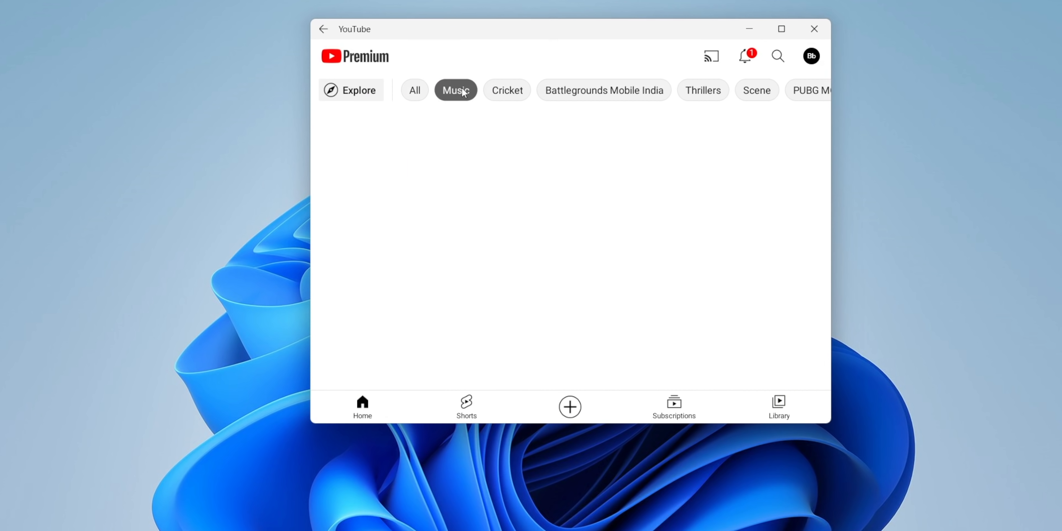
Filter the YouTube feed by Cricket, then Battlegrounds Mobile India, then back to all.
click(506, 90)
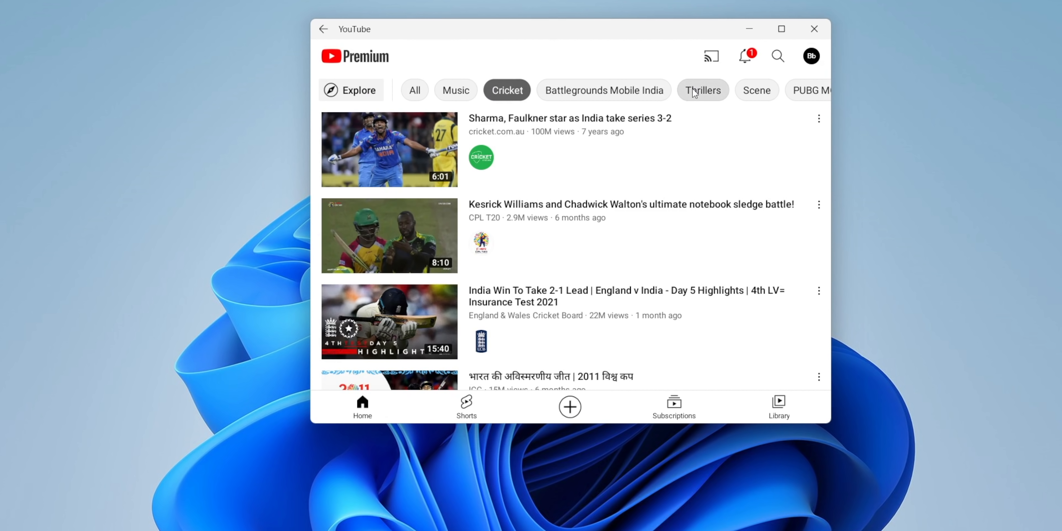
click(603, 90)
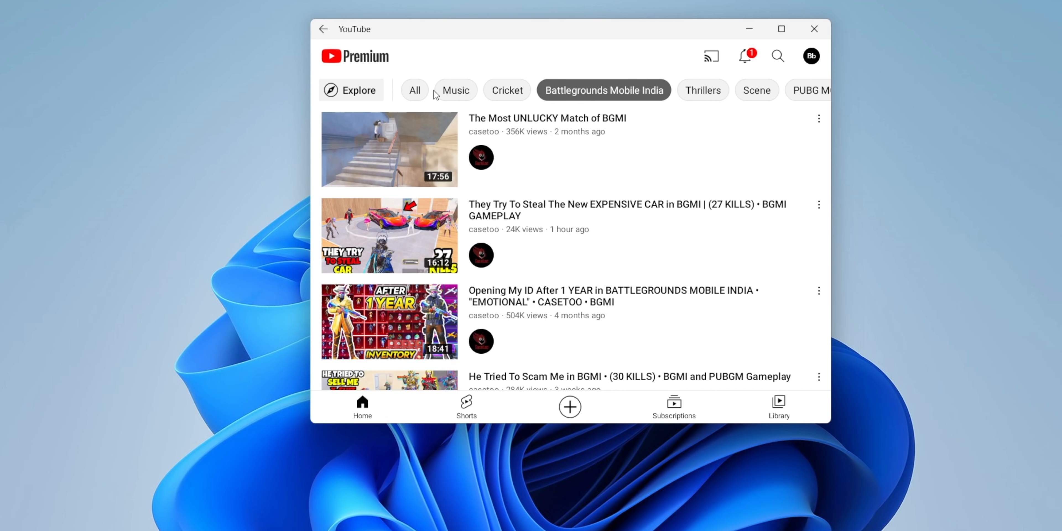
click(414, 90)
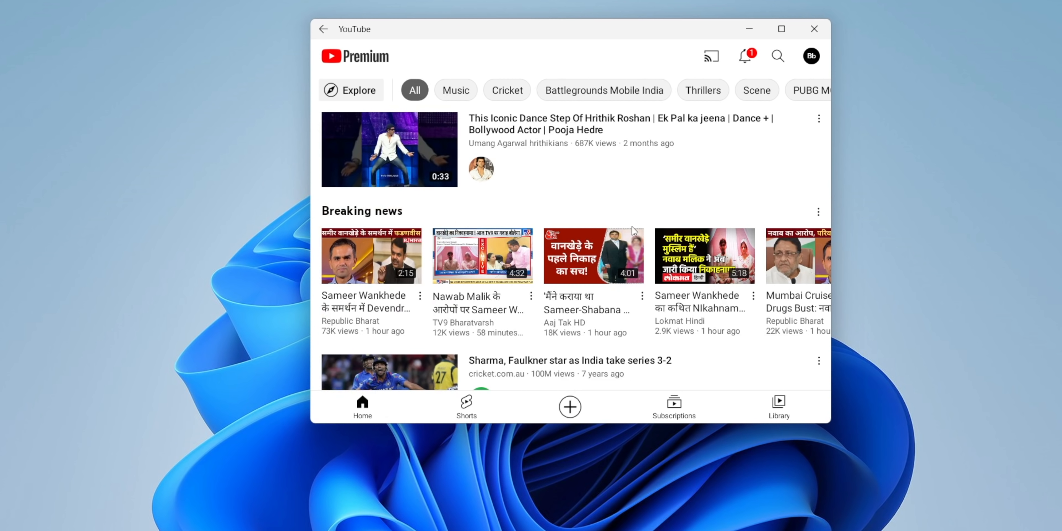
Play the 'Sharma, Faulkner star as India take series 3-2' video and like it.
click(389, 372)
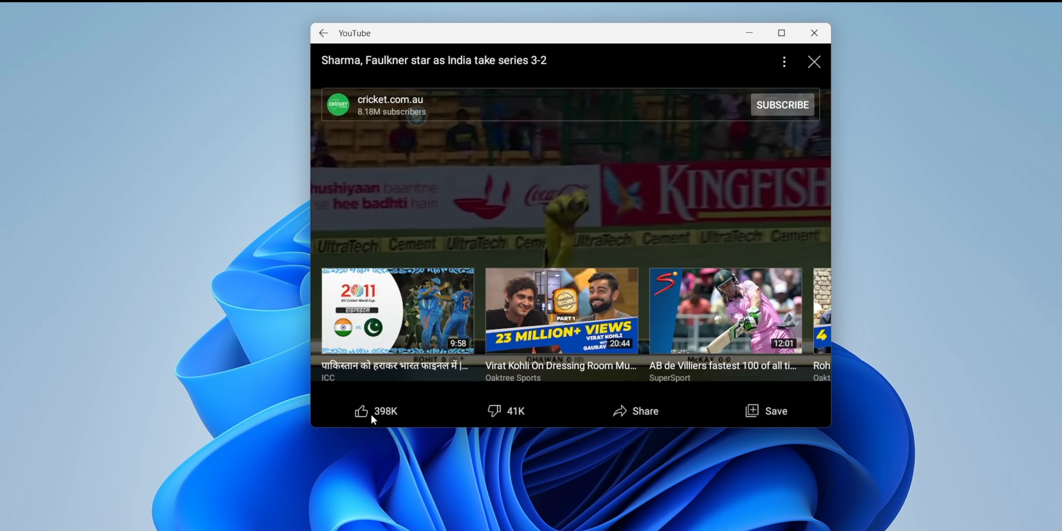
click(361, 411)
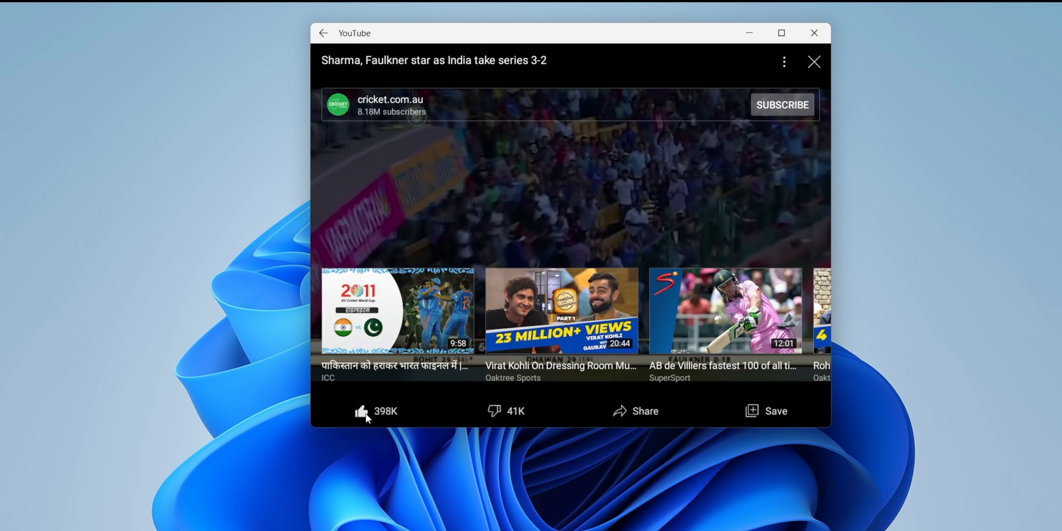
click(814, 61)
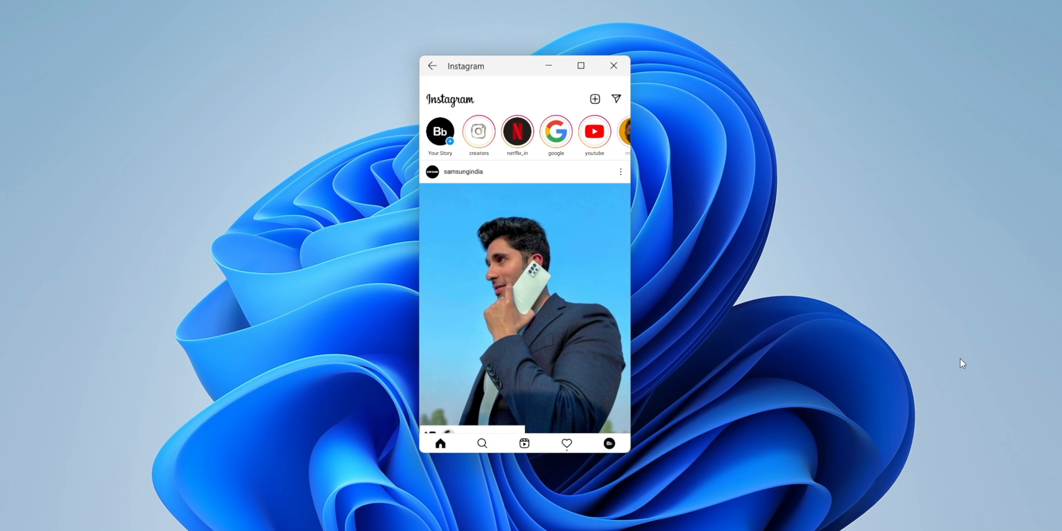
Nudge the Instagram window right and scroll down the home feed.
drag(630, 249, 762, 249)
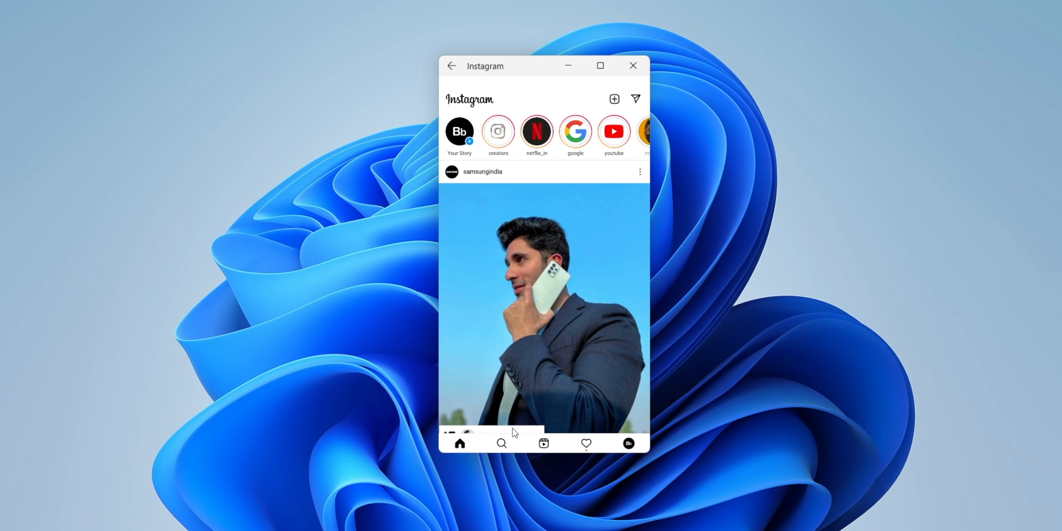
scroll(down, 3)
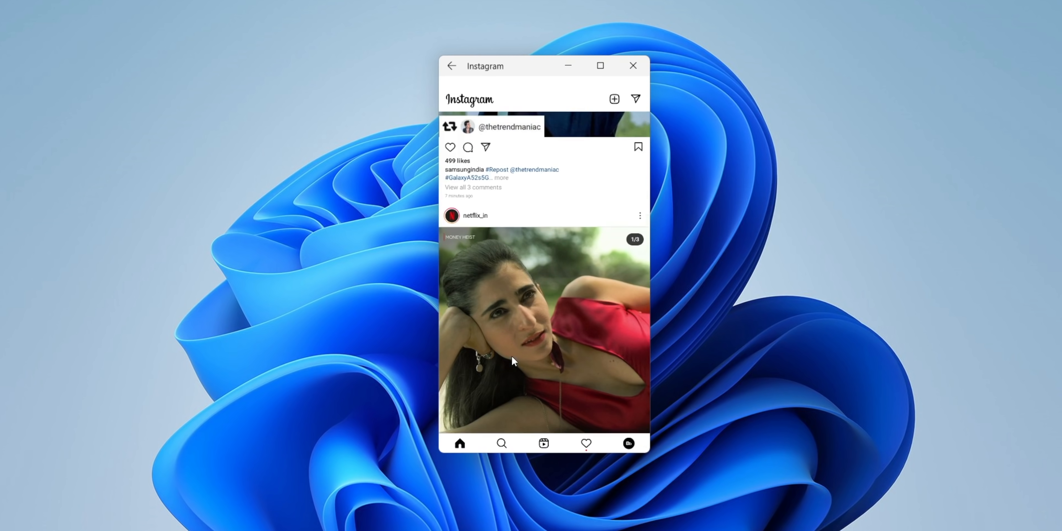
scroll(down, 3)
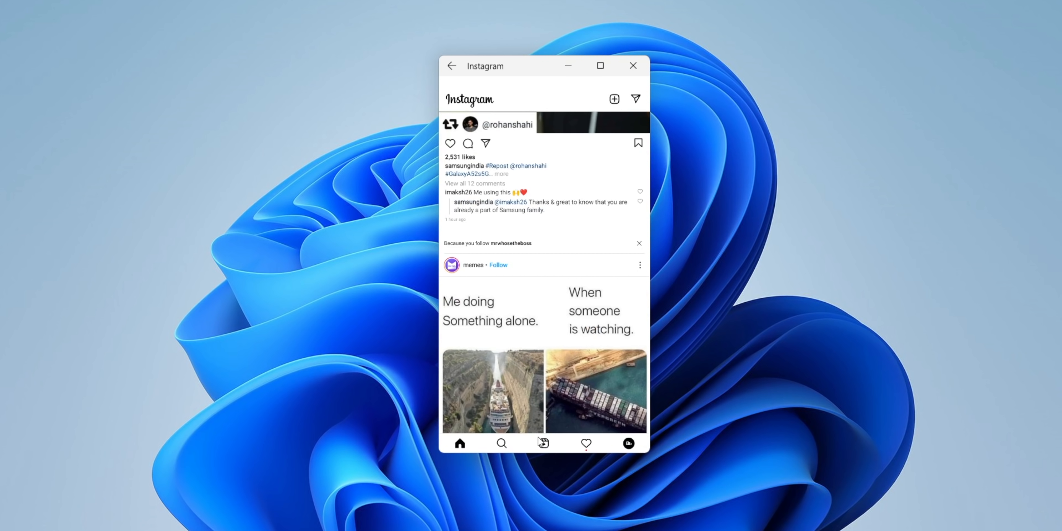
Go to the explore grid, open a netflix_in post and like it.
click(543, 443)
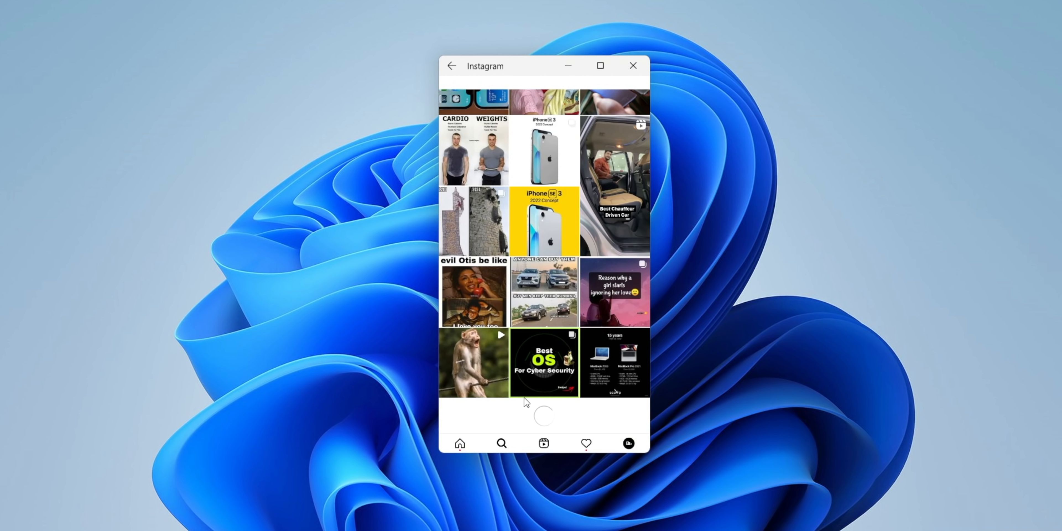
click(460, 444)
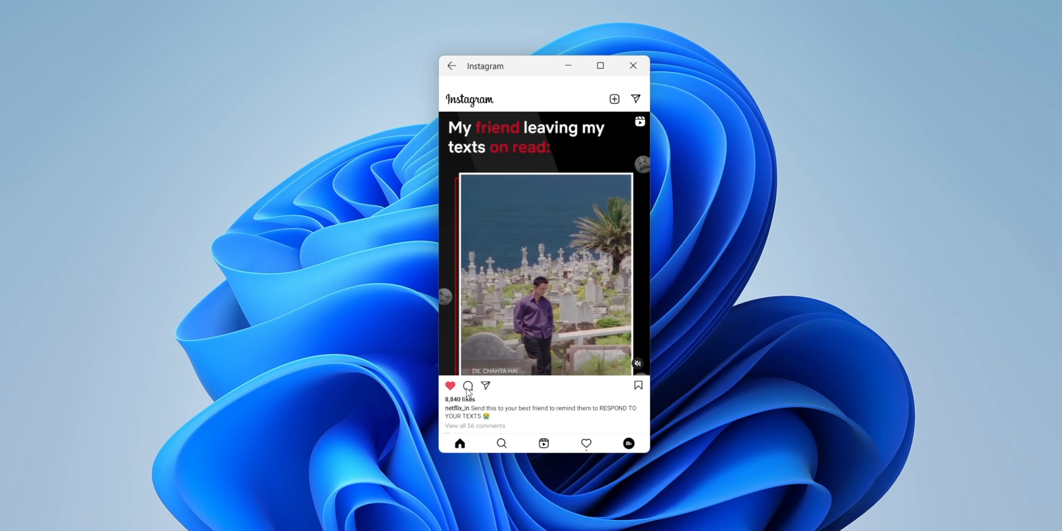
click(468, 385)
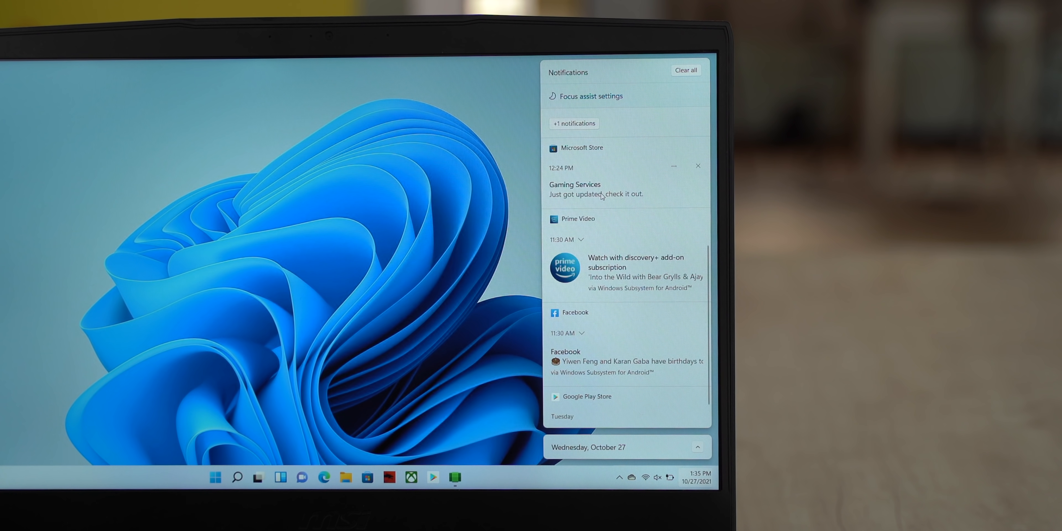
mouse_move(636, 264)
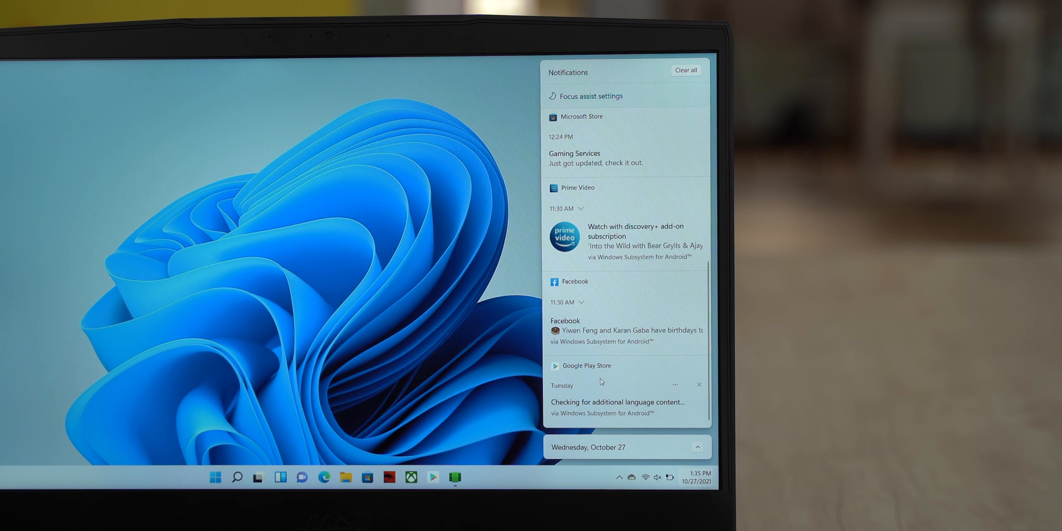
mouse_move(609, 331)
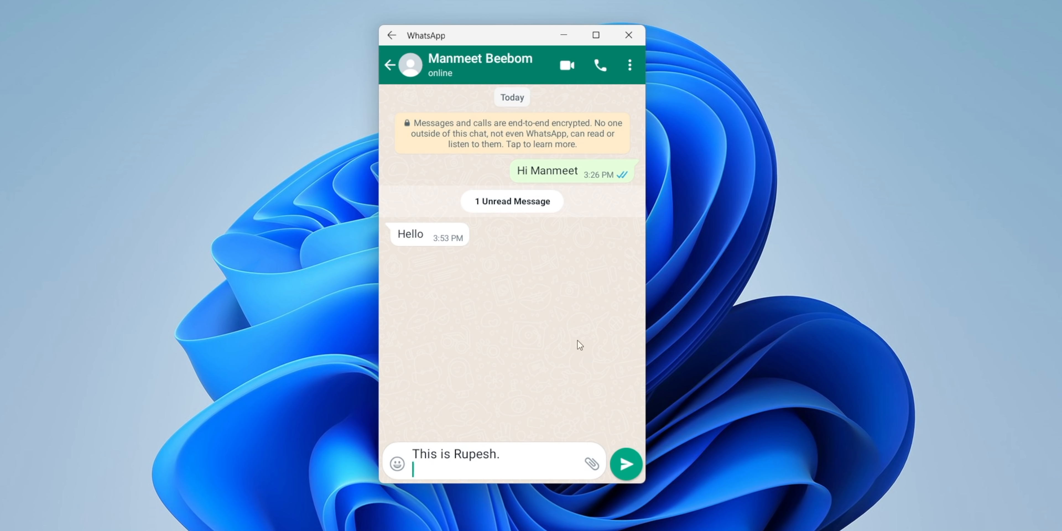
Send the introductory and 'Testing out WhatsApp' messages to Manmeet.
click(625, 464)
text(Testing out Wh)
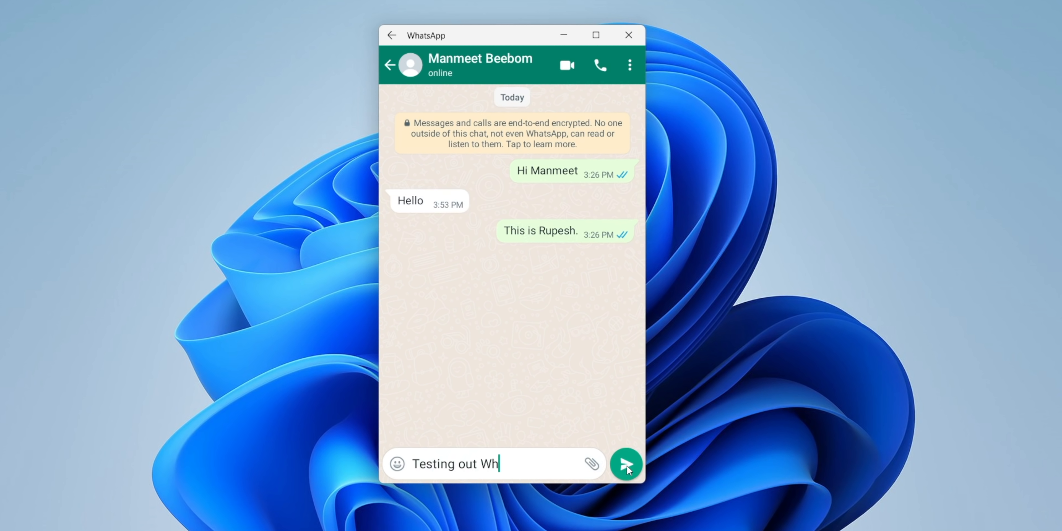
click(625, 463)
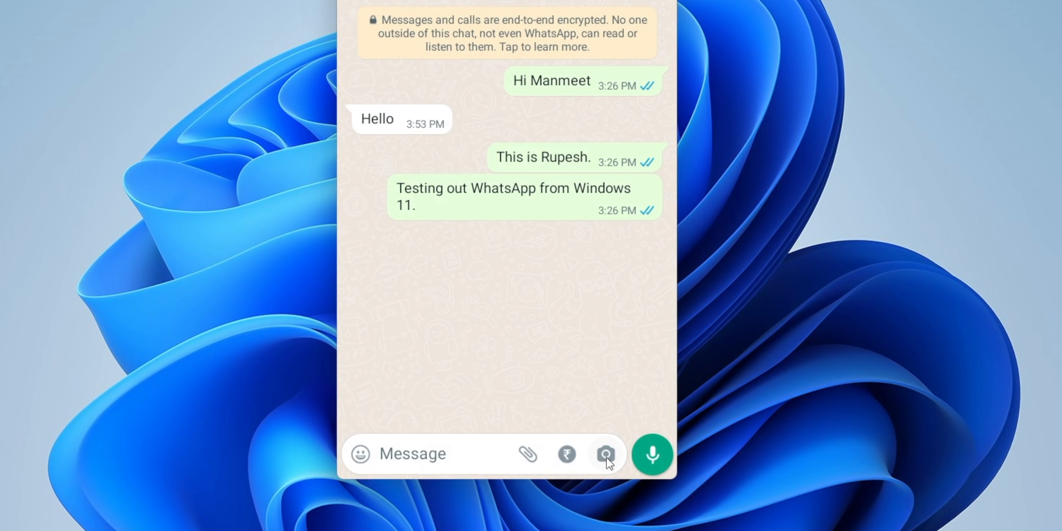
click(413, 453)
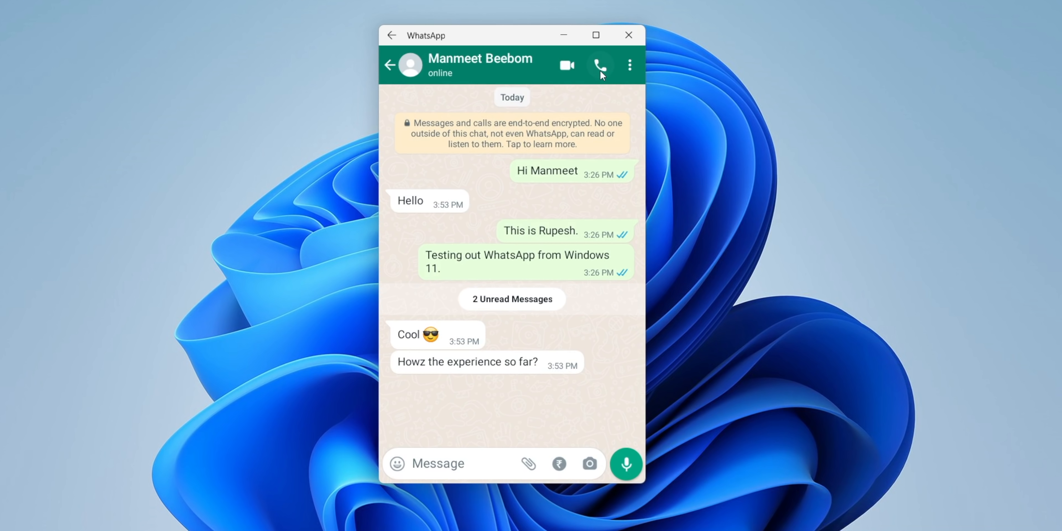
Start a WhatsApp voice call with the contact and confirm CALL.
click(599, 65)
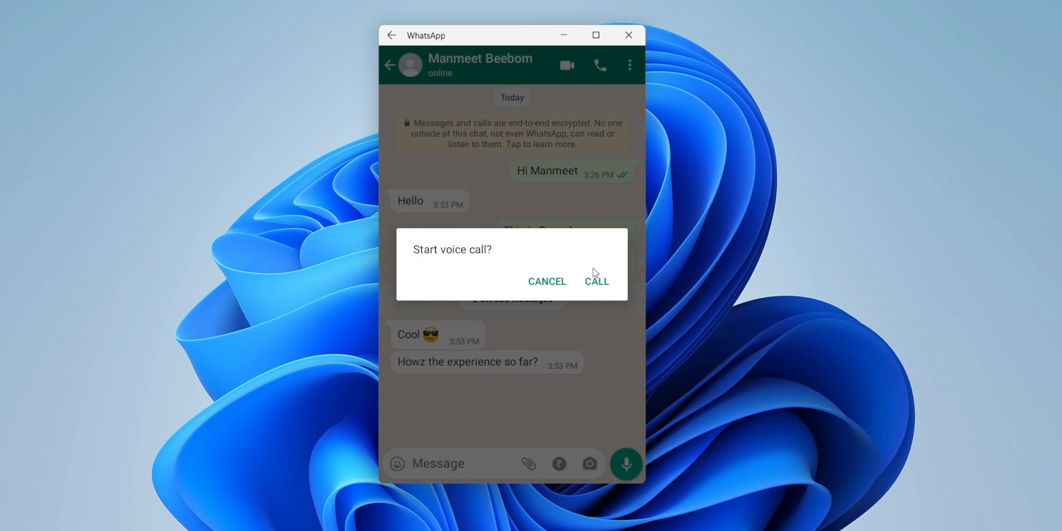
click(597, 281)
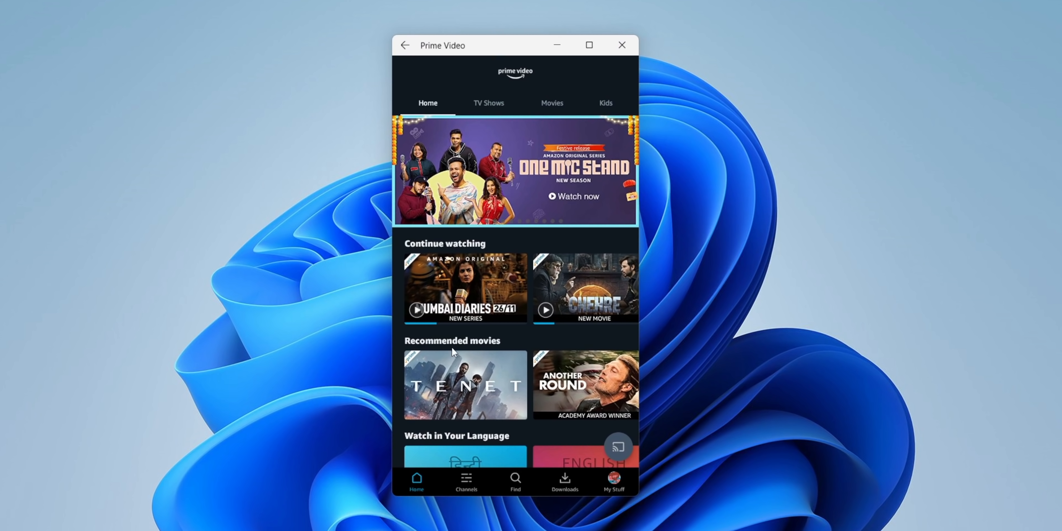
Play Tenet from Recommended movies and show its subtitle and audio language options.
click(465, 385)
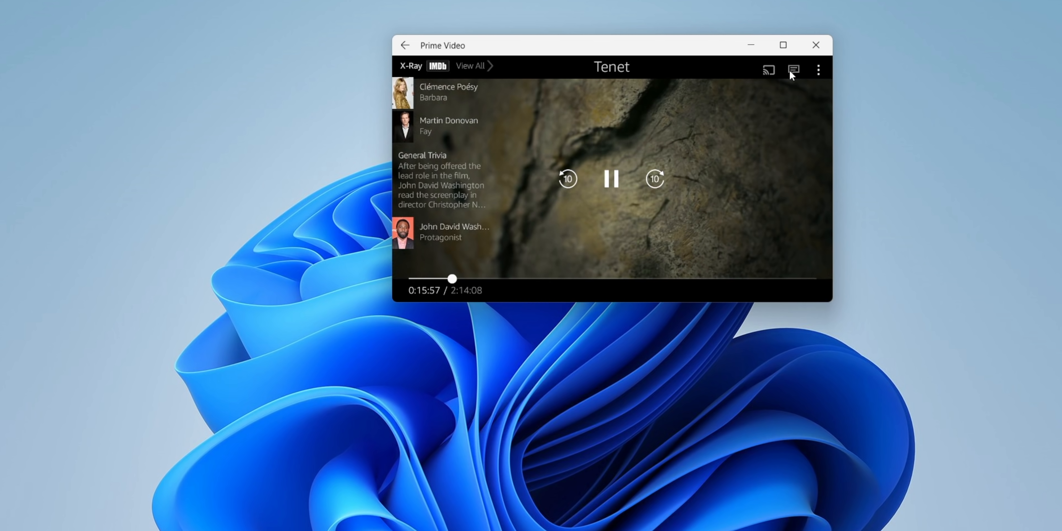
click(793, 70)
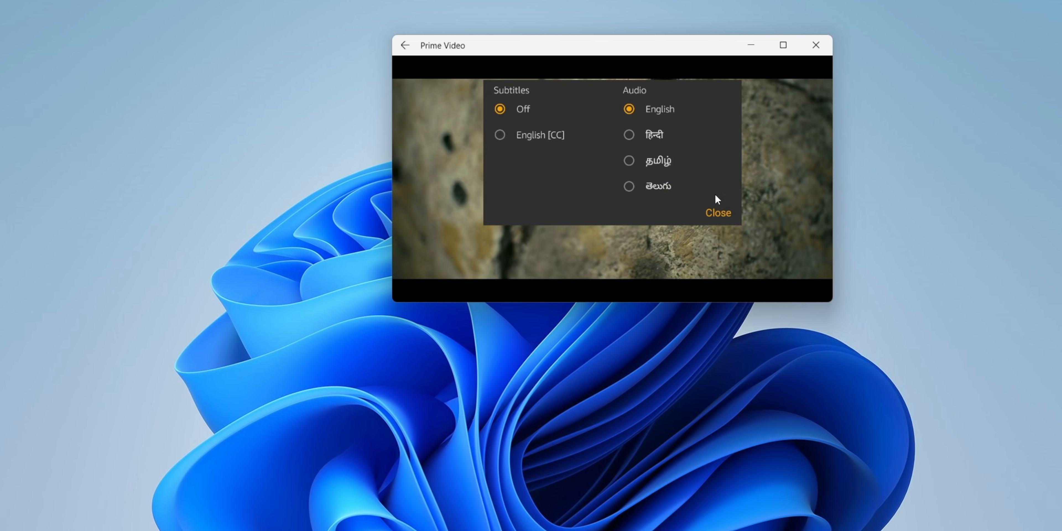